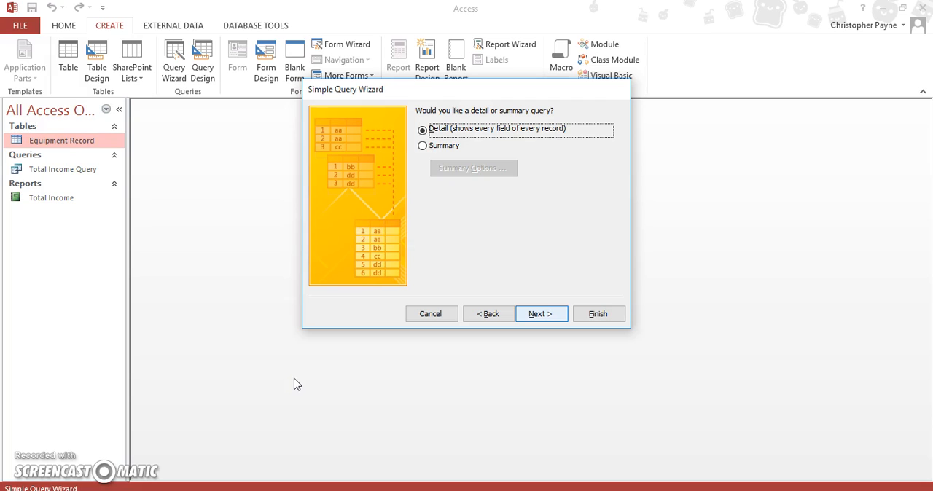
{"action": "mouse_move", "coordinate": [507, 314]}
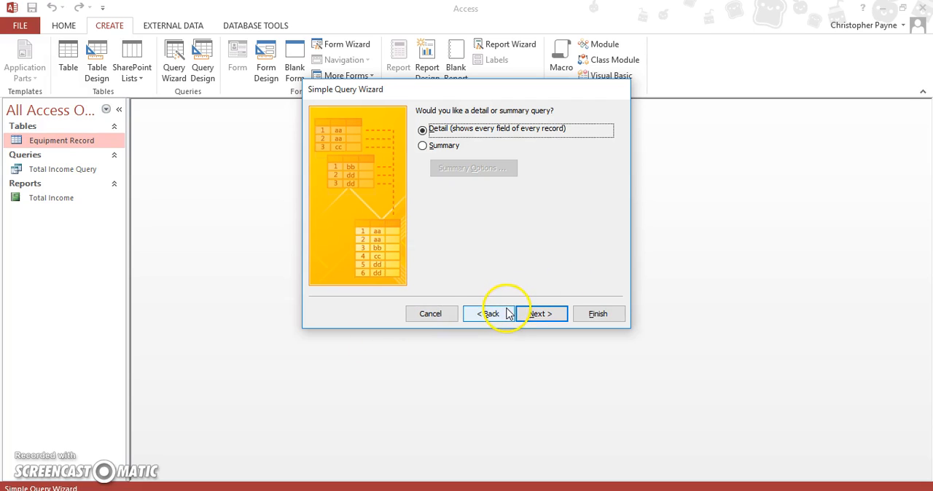
Back out of the Simple Query Wizard, then launch and cancel the Form Wizard without creating anything.
{"action": "left_click", "coordinate": [488, 313]}
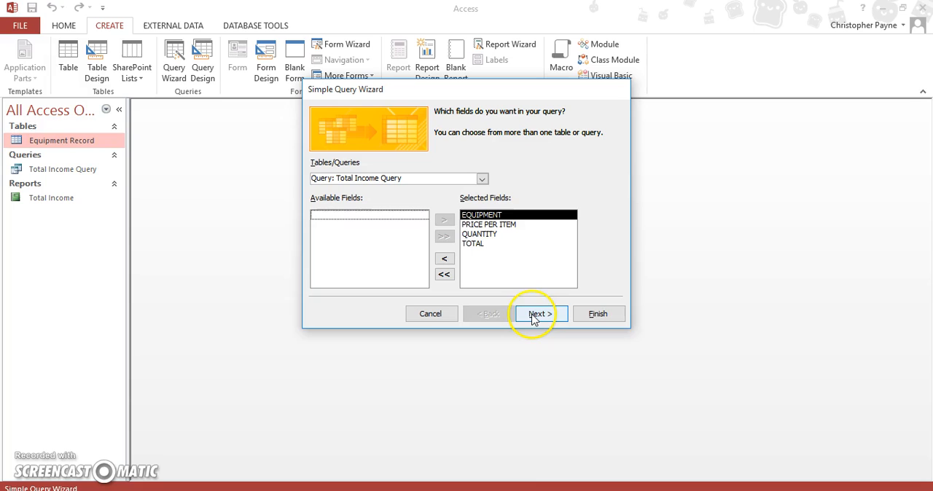
{"action": "mouse_move", "coordinate": [585, 307]}
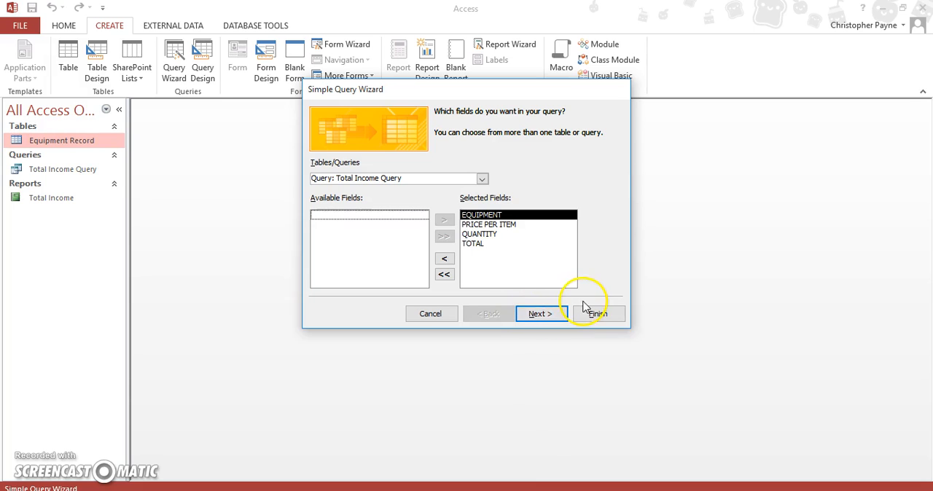
{"action": "left_click", "coordinate": [594, 314]}
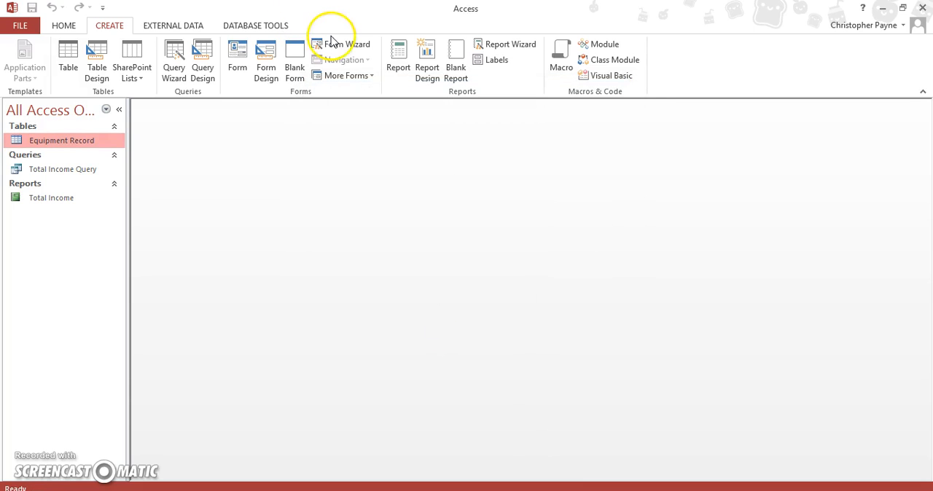
{"action": "left_click", "coordinate": [341, 43]}
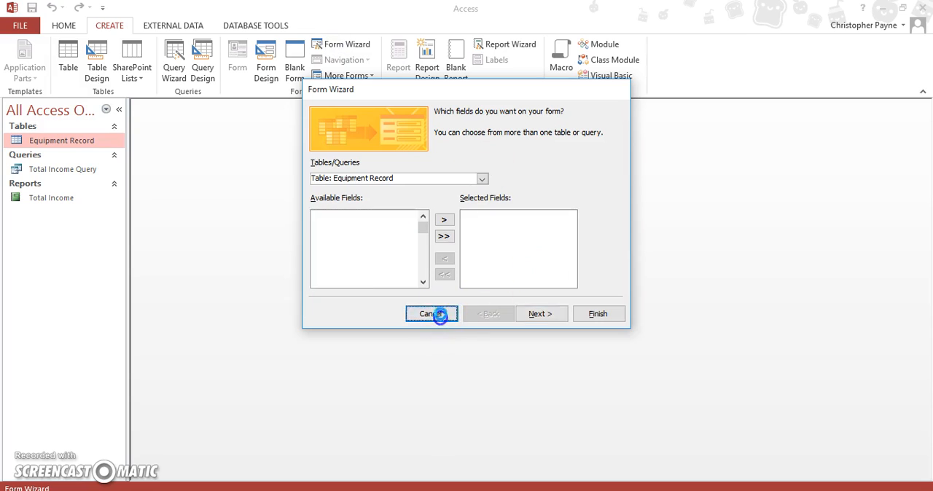
{"action": "left_click", "coordinate": [431, 314]}
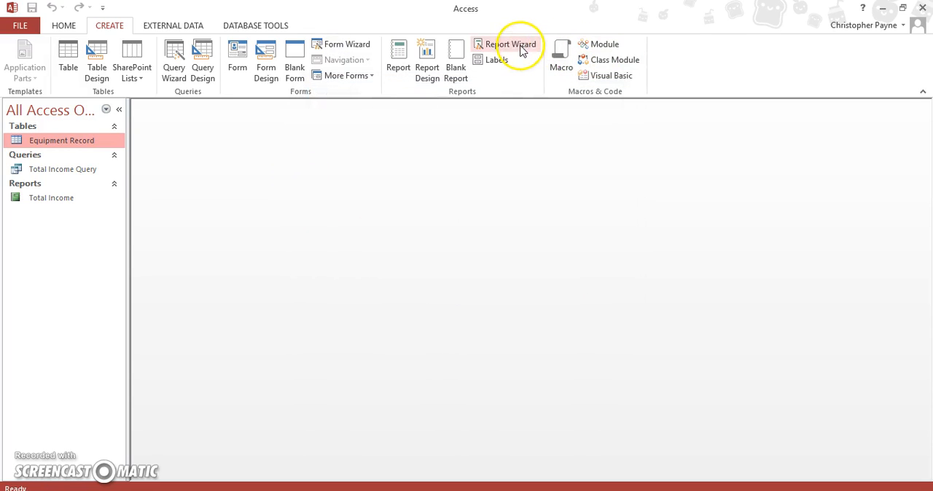
Start a Report Wizard with all four Total Income Query fields, grouped by EQUIPMENT, reaching the sort step.
{"action": "left_click", "coordinate": [511, 44]}
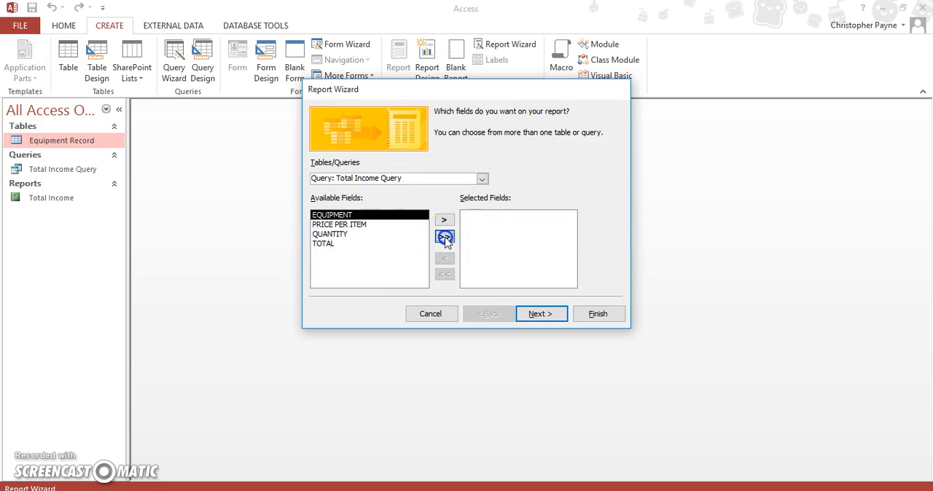
{"action": "left_click", "coordinate": [444, 235]}
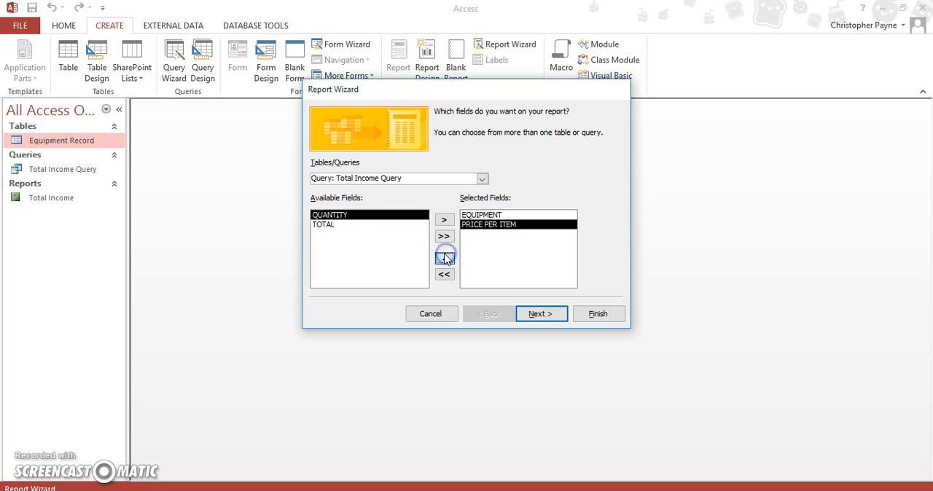
{"action": "left_click", "coordinate": [444, 275]}
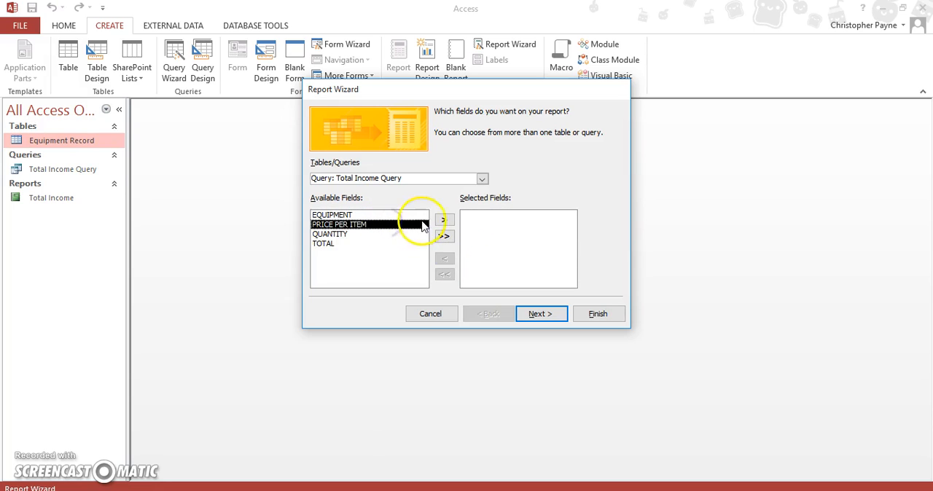
{"action": "left_click", "coordinate": [444, 235]}
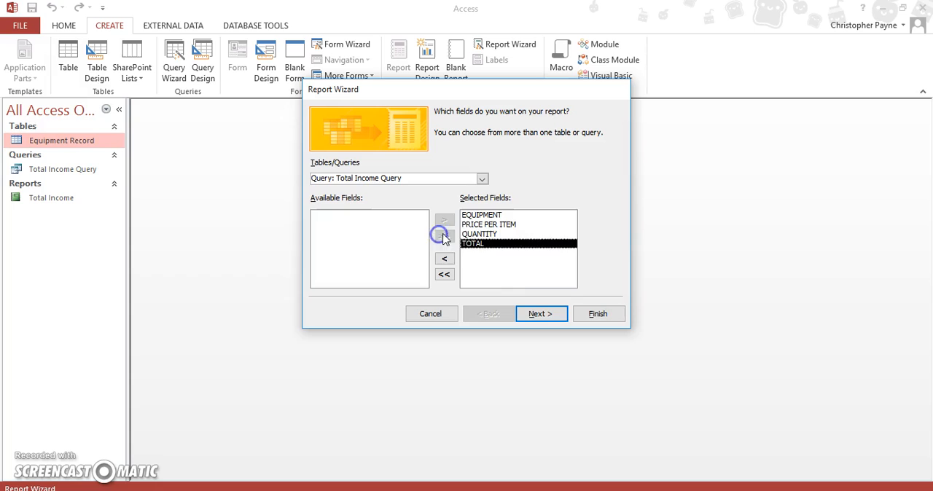
{"action": "left_click", "coordinate": [541, 314]}
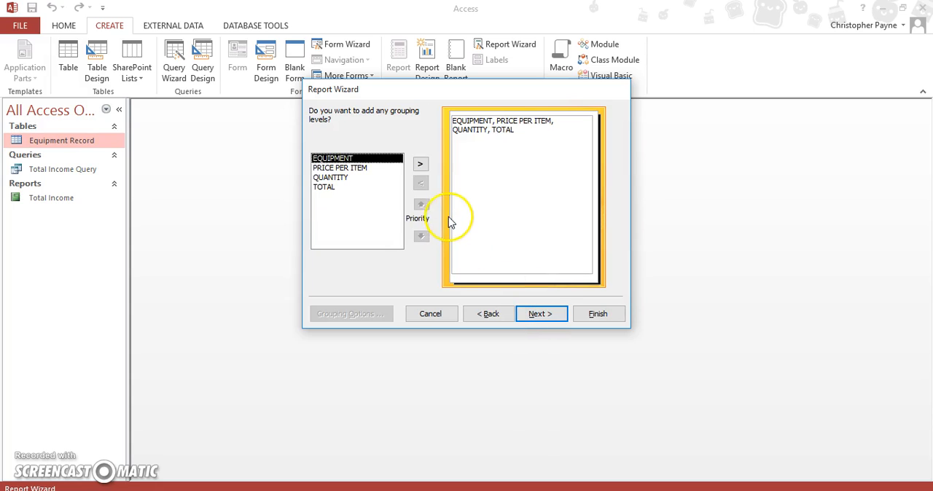
{"action": "left_click", "coordinate": [421, 165]}
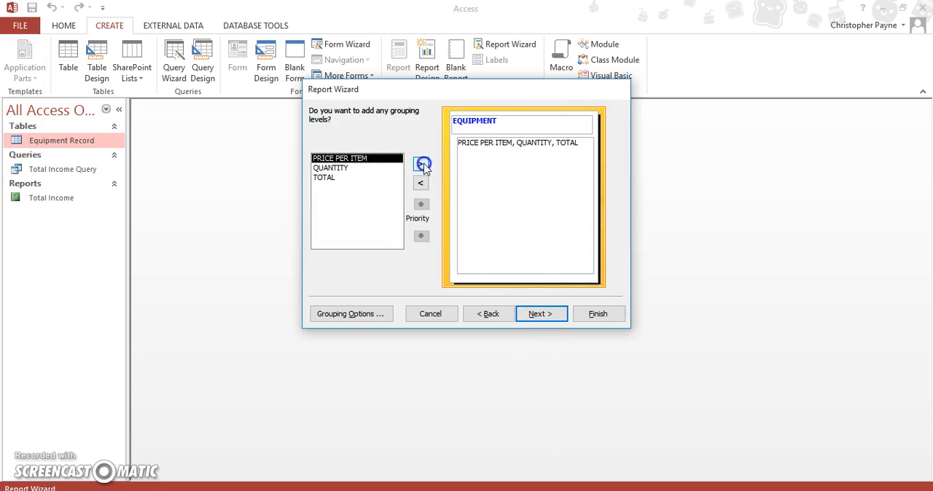
{"action": "left_click", "coordinate": [541, 313]}
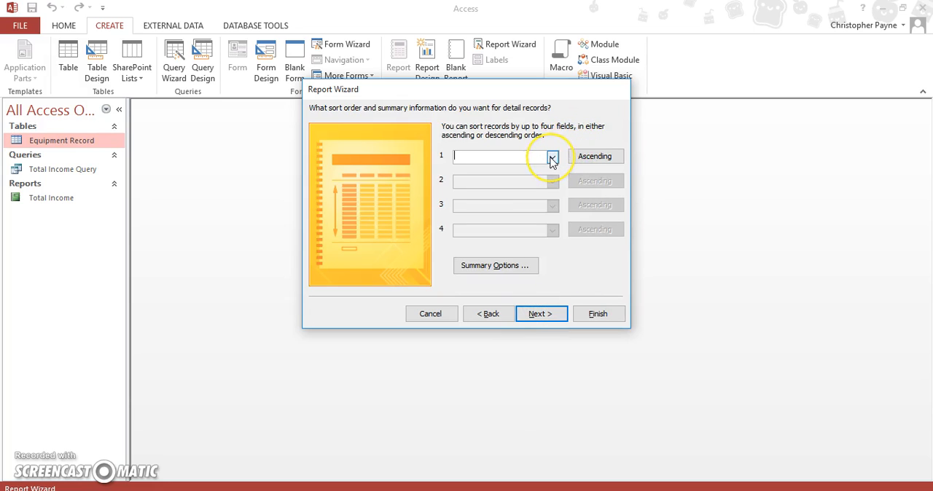
Sort the report's detail records ascending by QUANTITY and go to Summary Options.
{"action": "left_click", "coordinate": [552, 156]}
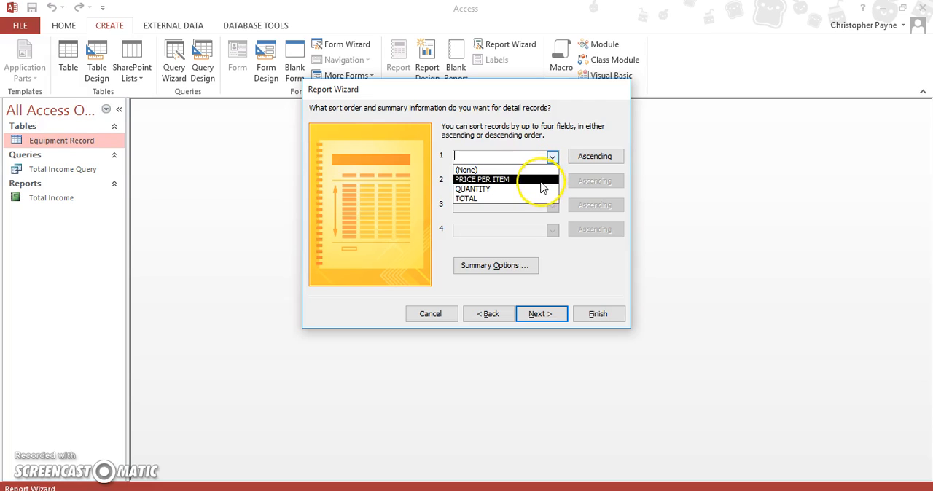
{"action": "left_click", "coordinate": [473, 189]}
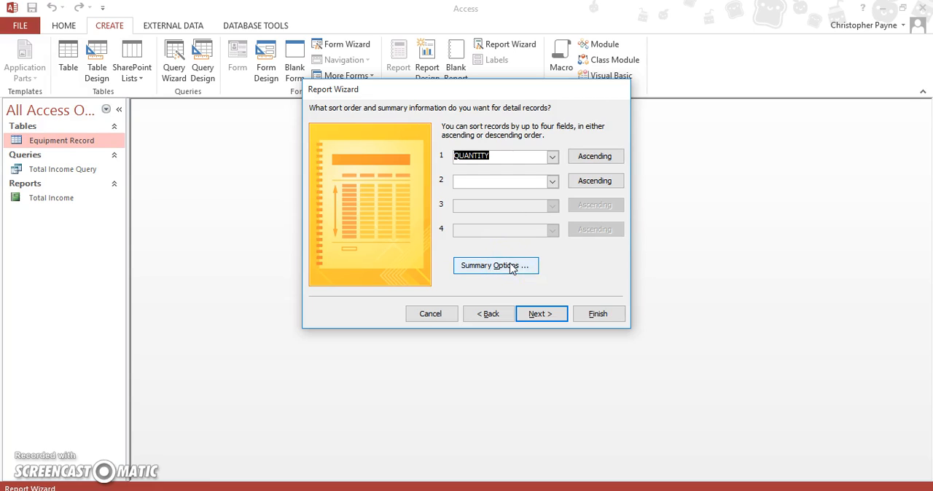
{"action": "left_click", "coordinate": [496, 265]}
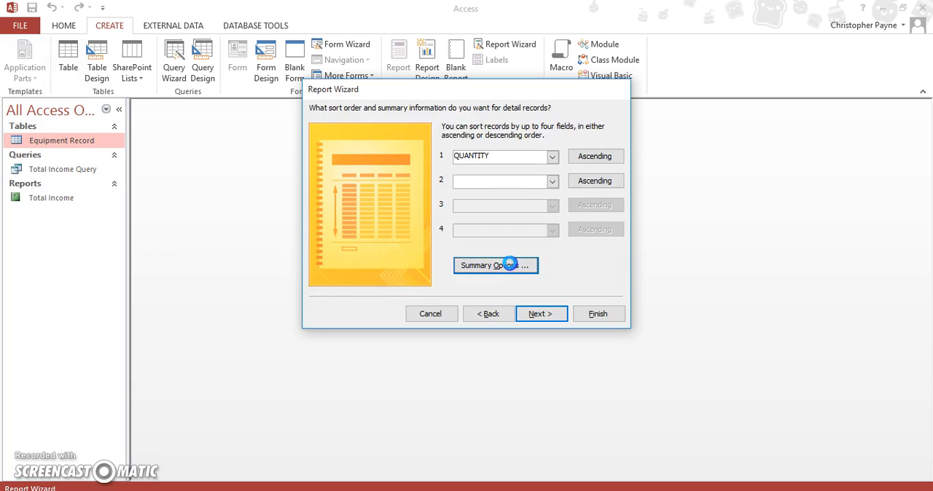
In Summary Options, sum the TOTAL field and confirm with OK.
{"action": "left_click", "coordinate": [496, 265]}
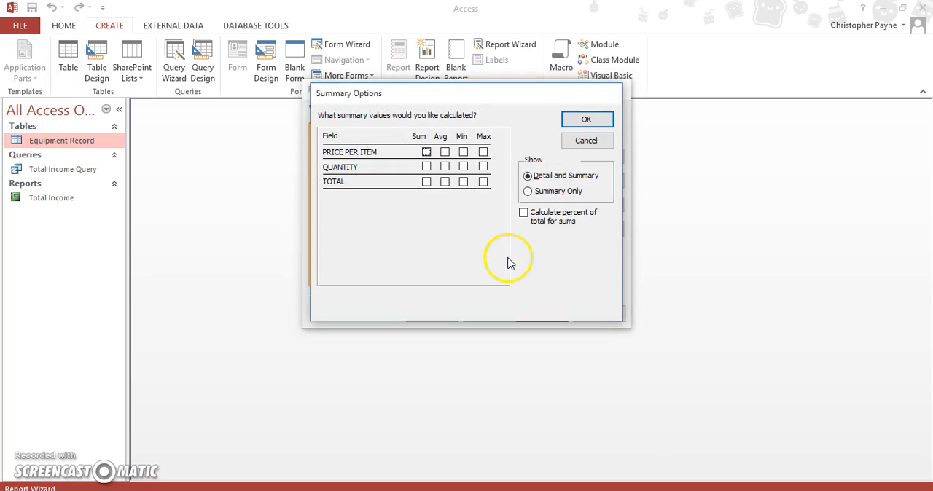
{"action": "mouse_move", "coordinate": [525, 97]}
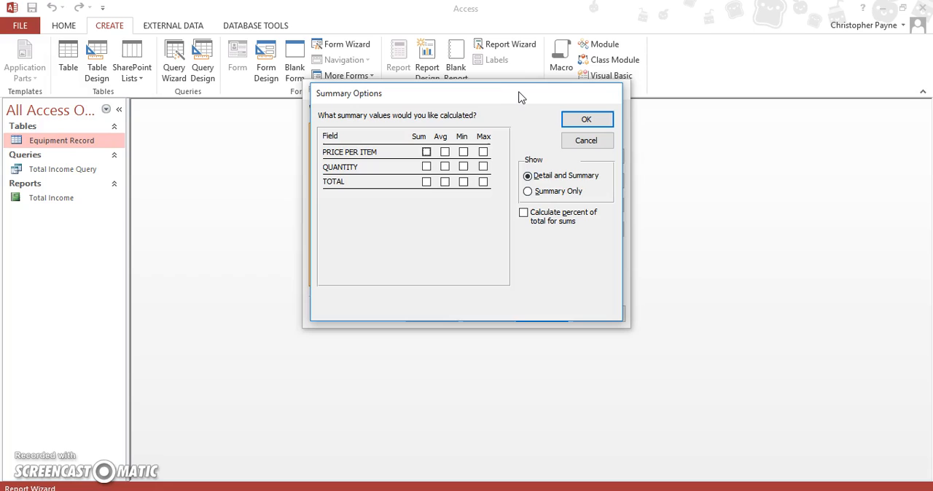
{"action": "mouse_move", "coordinate": [416, 78]}
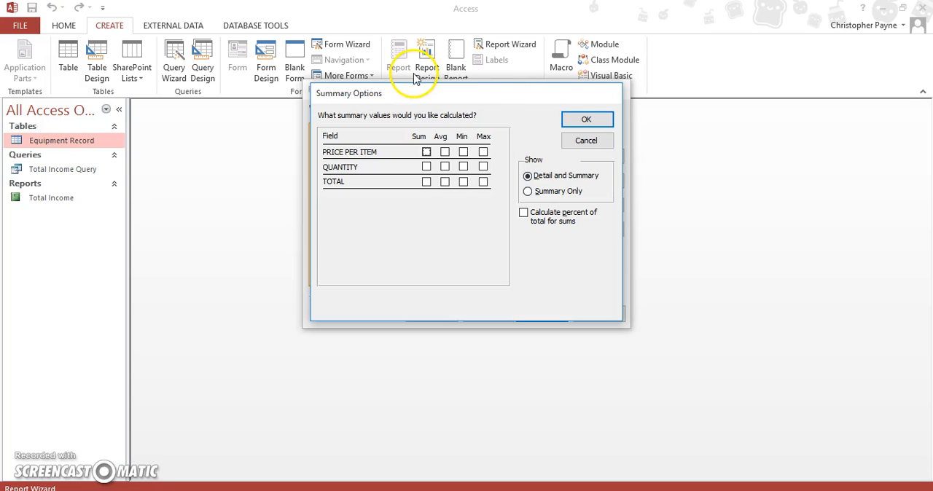
{"action": "mouse_move", "coordinate": [427, 198]}
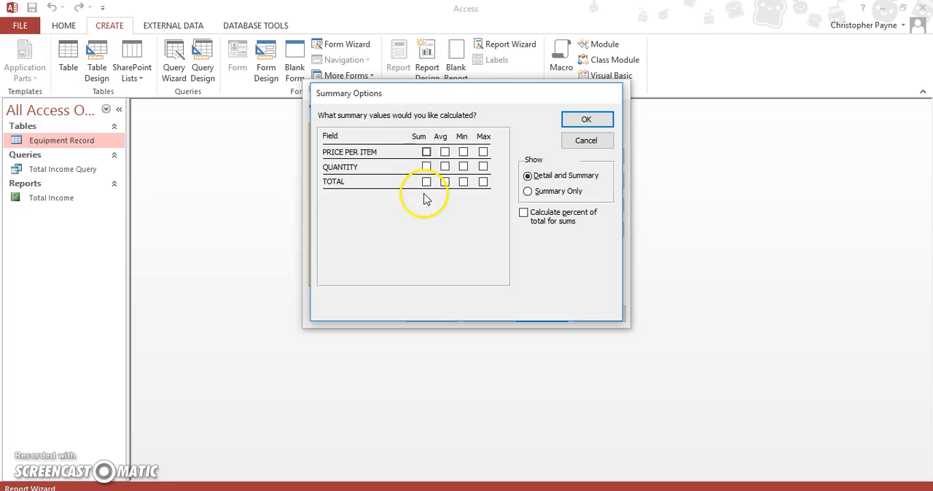
{"action": "mouse_move", "coordinate": [427, 183]}
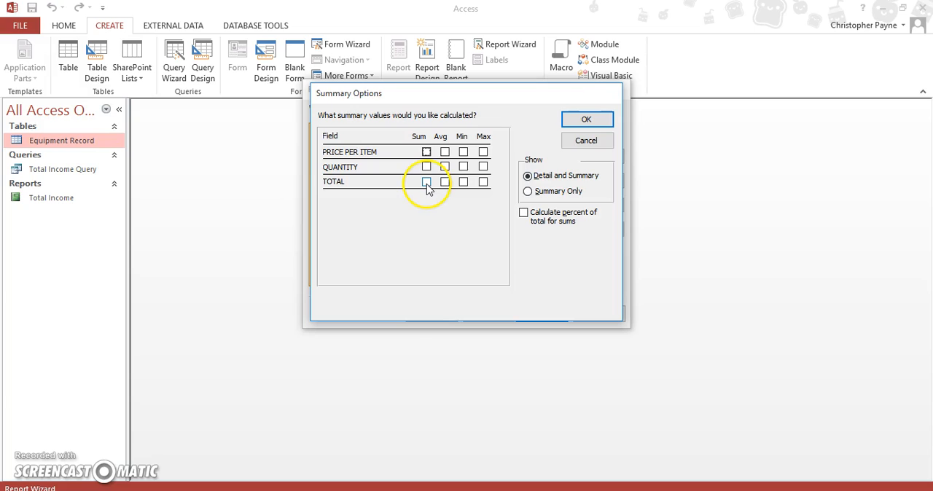
{"action": "left_click", "coordinate": [426, 182]}
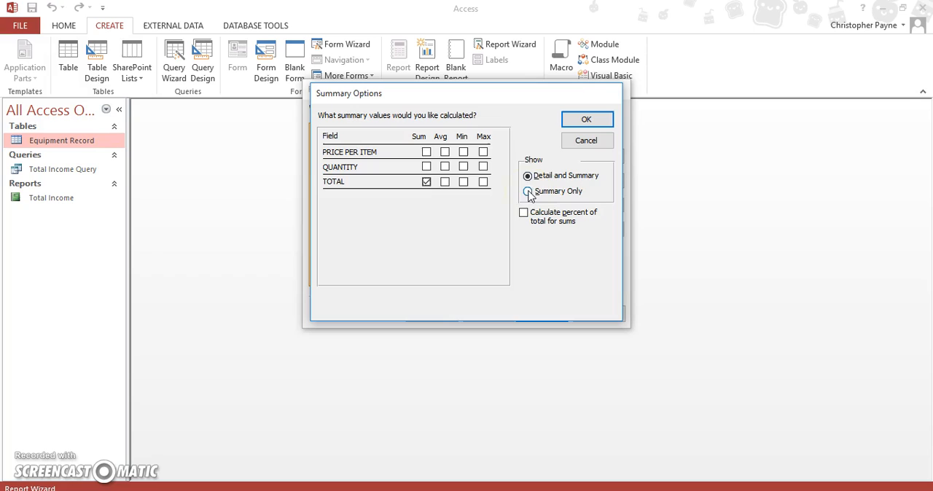
{"action": "left_click", "coordinate": [528, 174]}
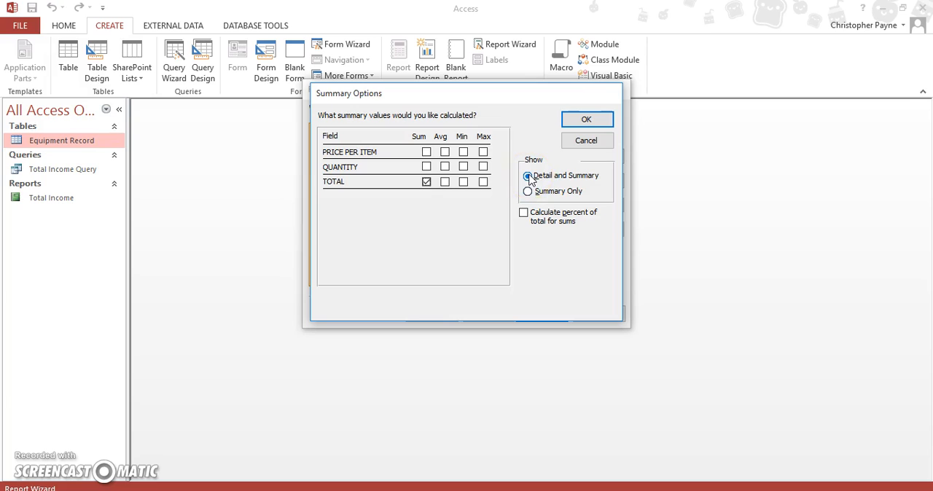
{"action": "mouse_move", "coordinate": [526, 217]}
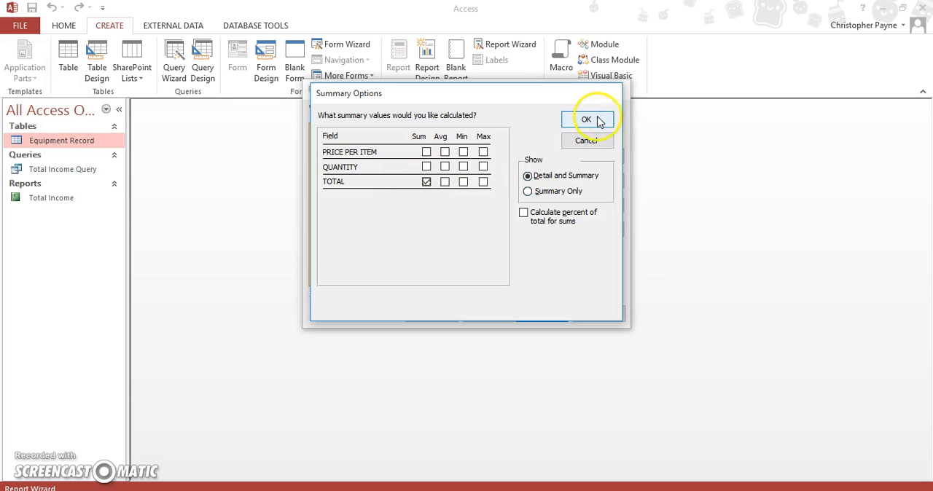
{"action": "left_click", "coordinate": [586, 119]}
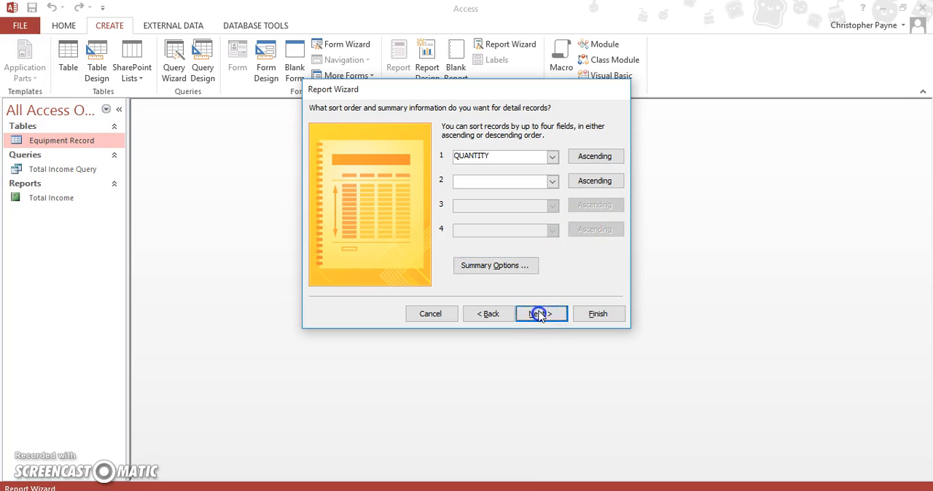
Keep the Stepped portrait layout and advance to the report title step.
{"action": "left_click", "coordinate": [541, 314]}
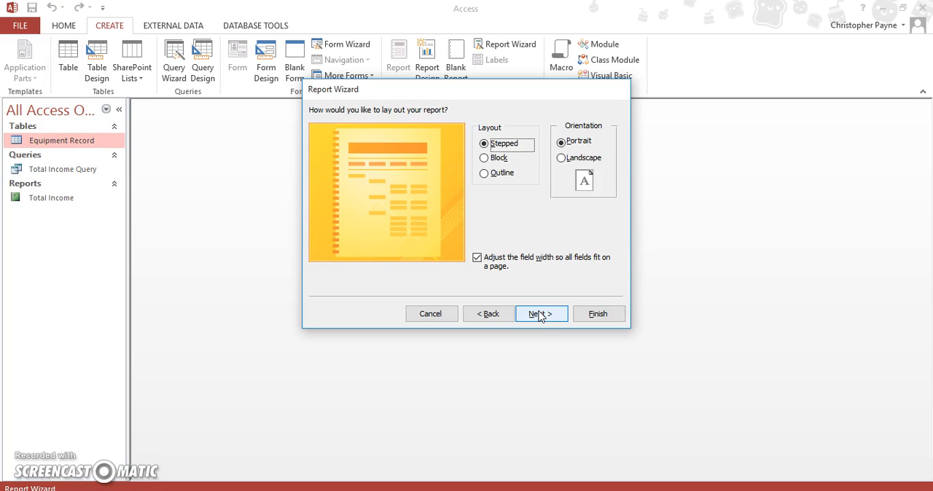
{"action": "left_click", "coordinate": [541, 314]}
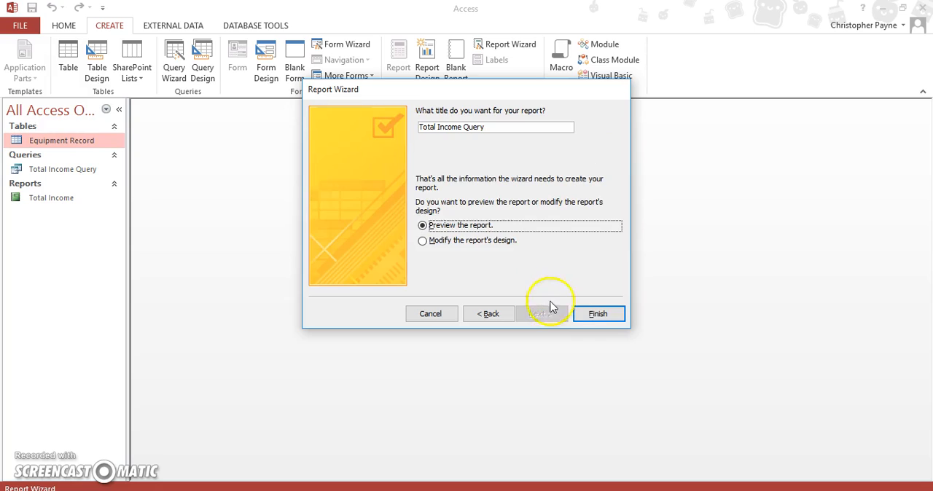
{"action": "mouse_move", "coordinate": [516, 126]}
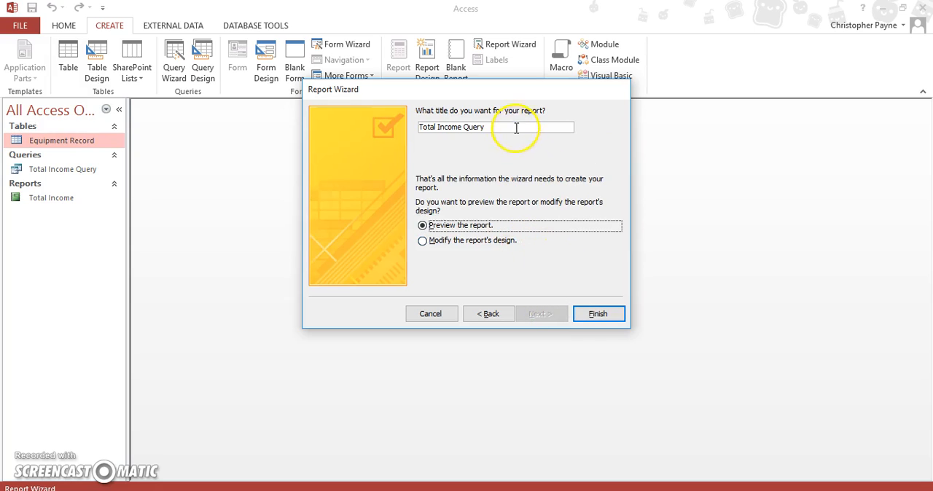
Title the report 'Total Income (Sum Function)' and finish the wizard into preview.
{"action": "key", "text": "BackSpace"}
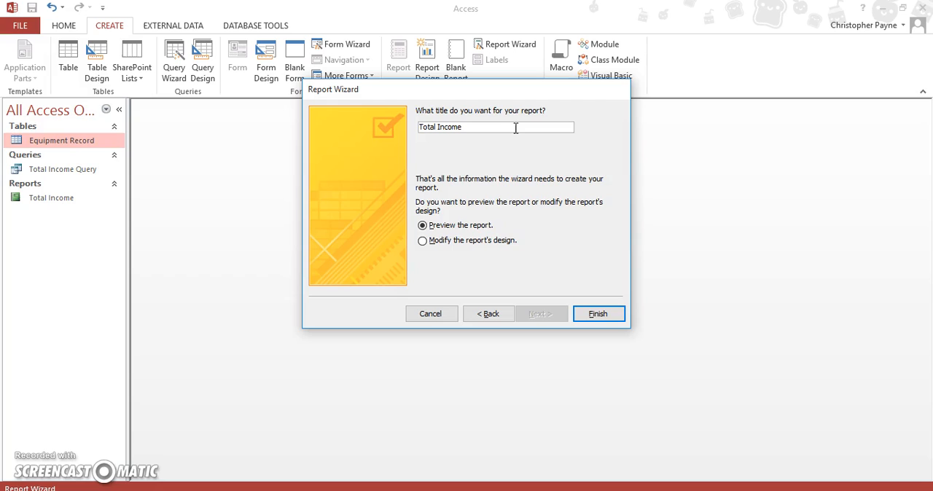
{"action": "type", "text": "(Su"}
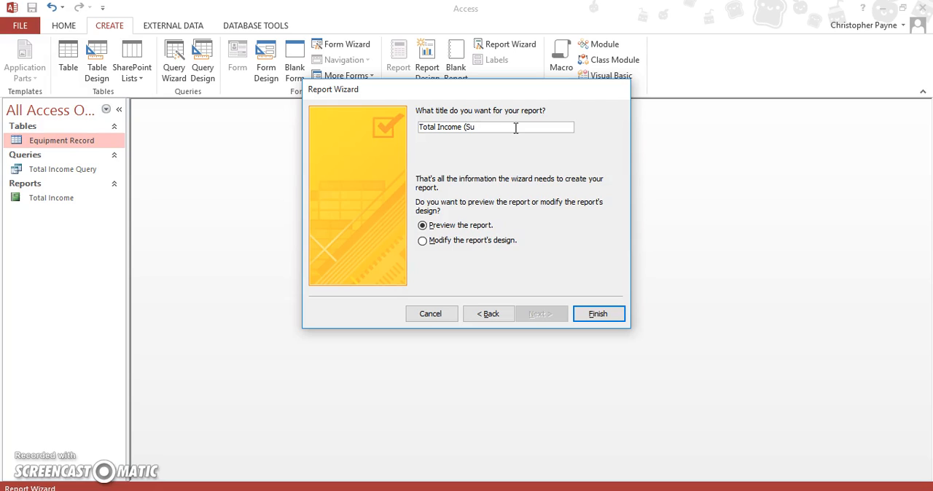
{"action": "type", "text": "m Fu"}
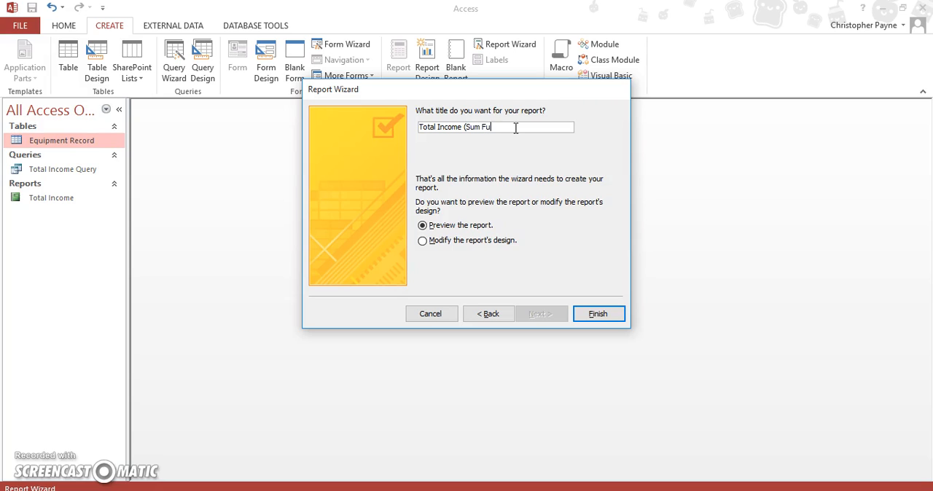
{"action": "type", "text": "nction)"}
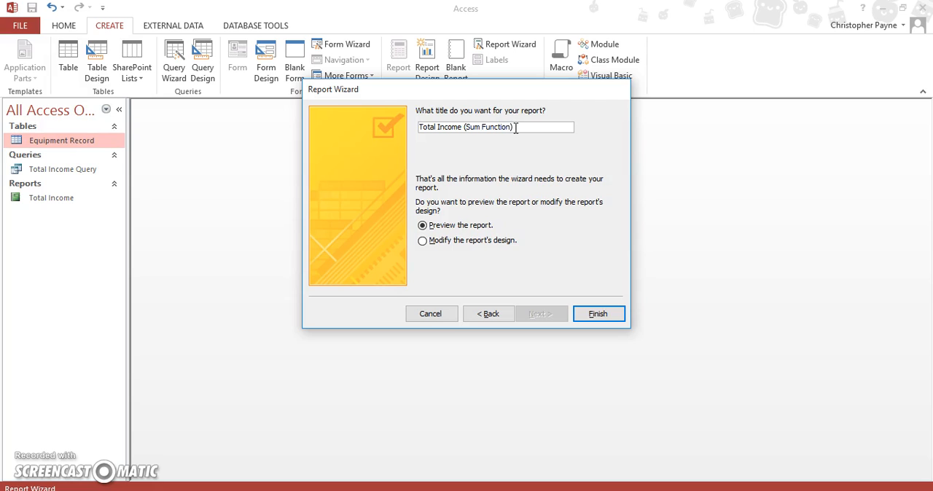
{"action": "mouse_move", "coordinate": [689, 357]}
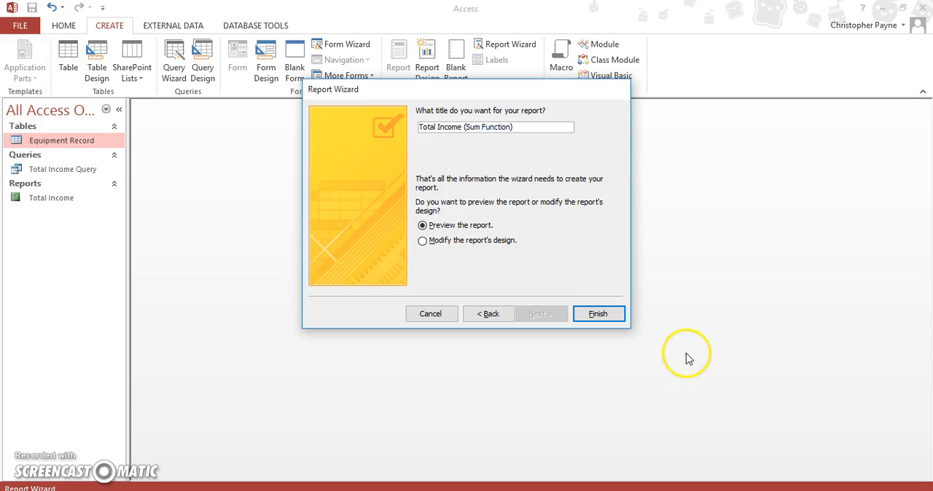
{"action": "left_click", "coordinate": [597, 314]}
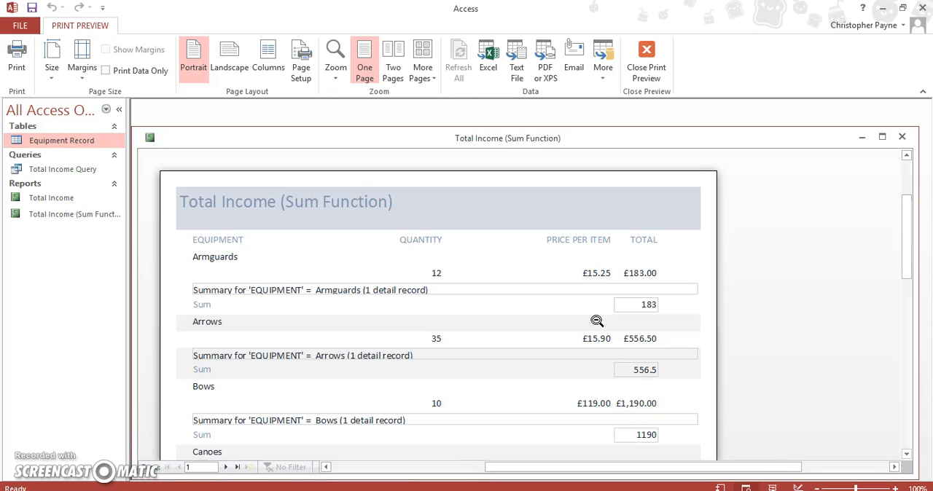
{"action": "mouse_move", "coordinate": [667, 305]}
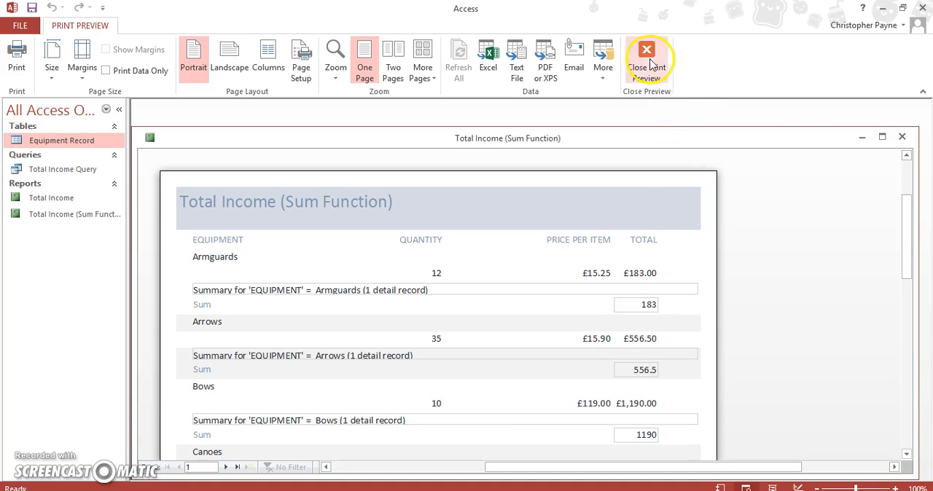
{"action": "scroll", "scroll_direction": "down", "scroll_amount": 3}
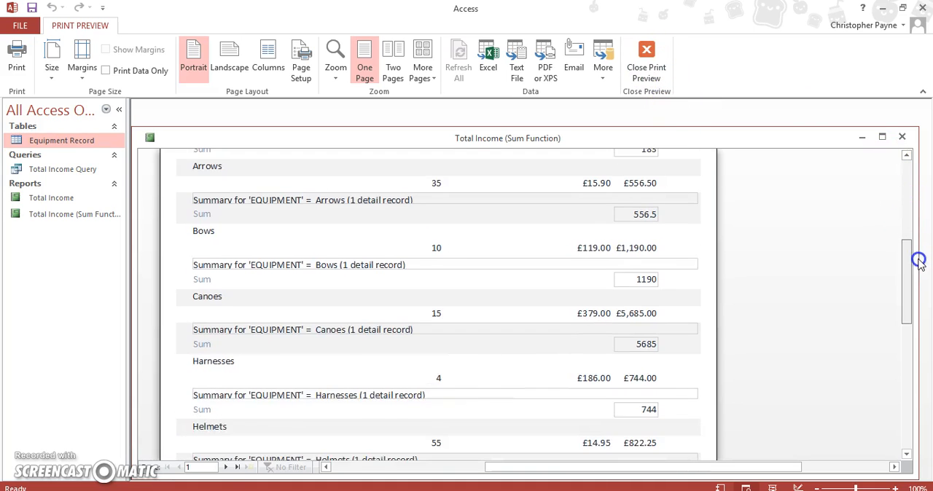
{"action": "scroll", "scroll_direction": "up", "scroll_amount": 3}
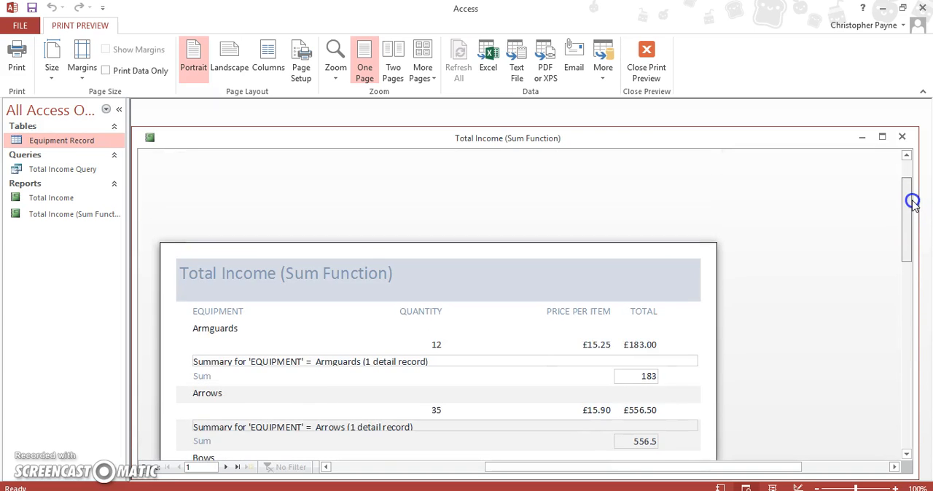
{"action": "scroll", "scroll_direction": "down", "scroll_amount": 3}
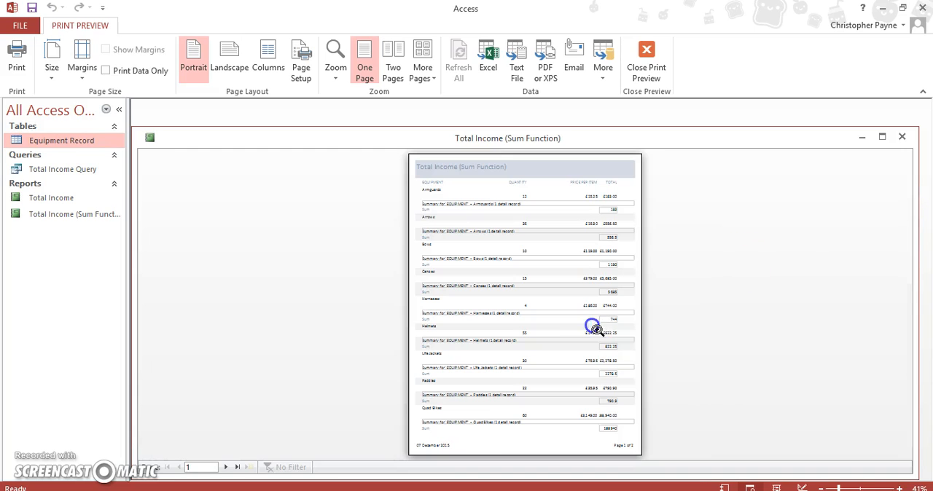
{"action": "mouse_move", "coordinate": [646, 62]}
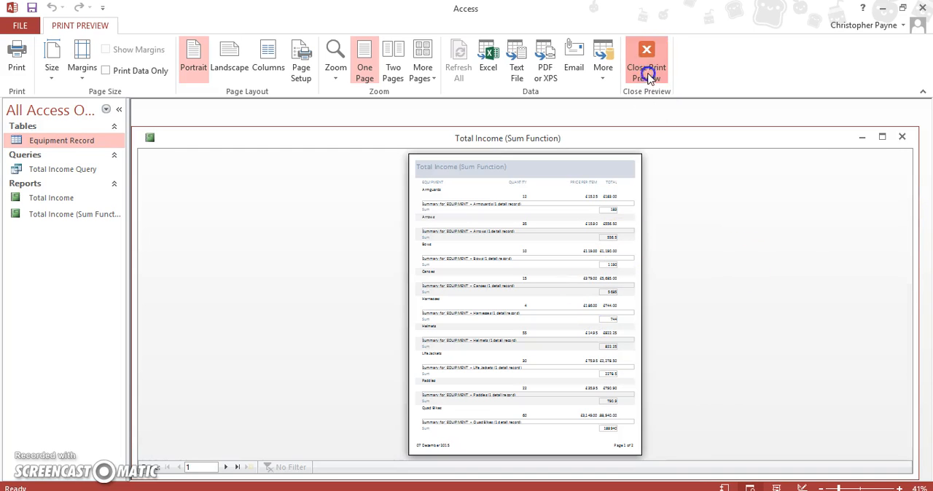
{"action": "mouse_move", "coordinate": [615, 264]}
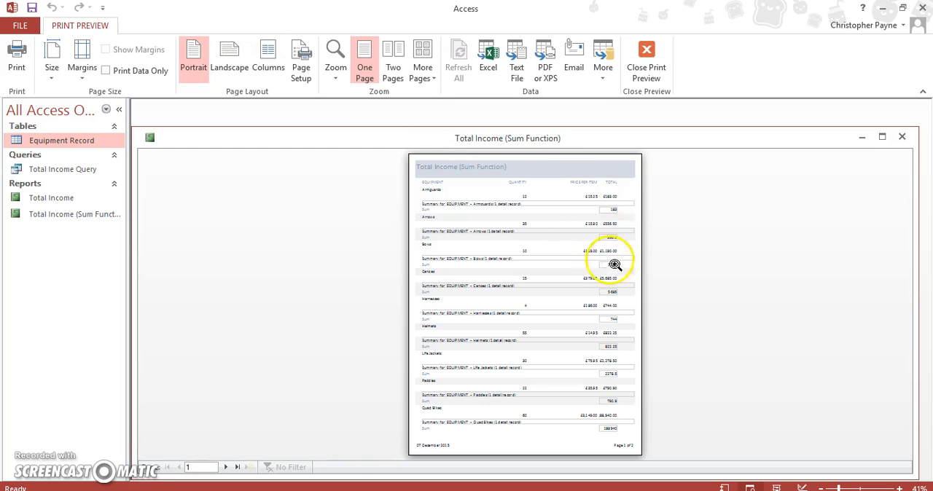
{"action": "left_click", "coordinate": [614, 265]}
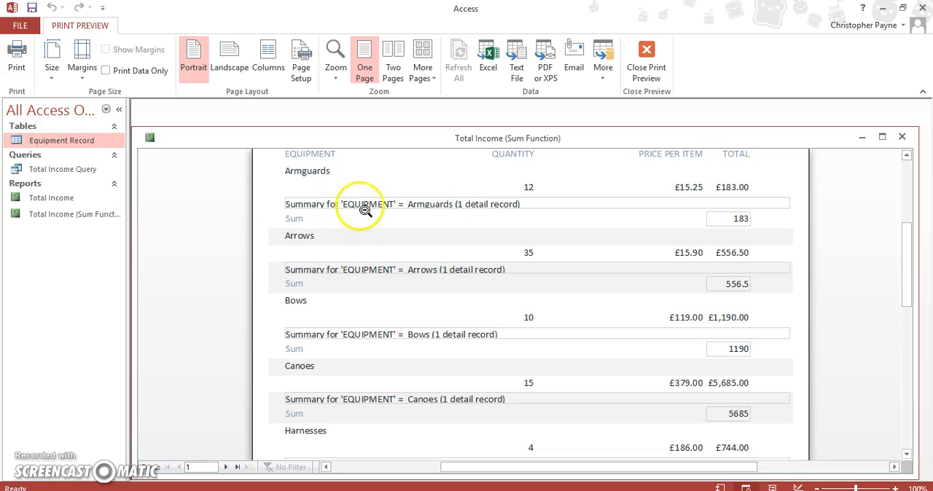
{"action": "mouse_move", "coordinate": [689, 59]}
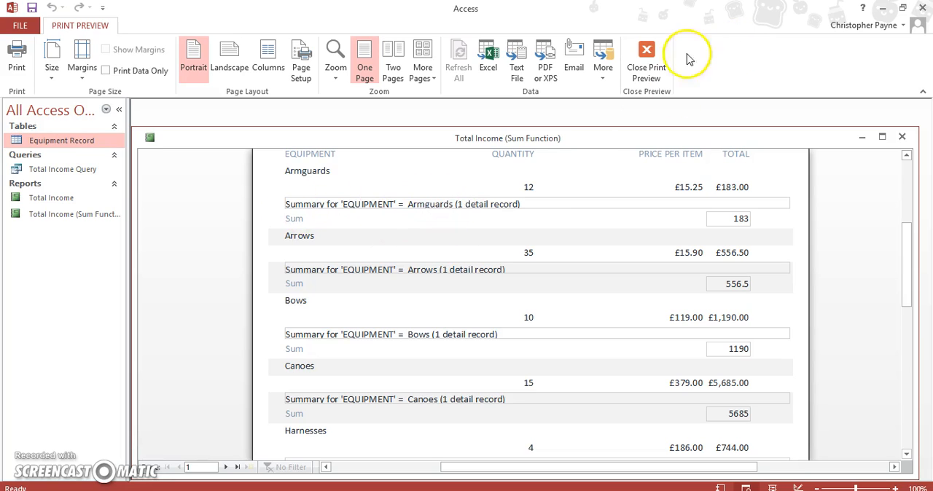
{"action": "mouse_move", "coordinate": [647, 58]}
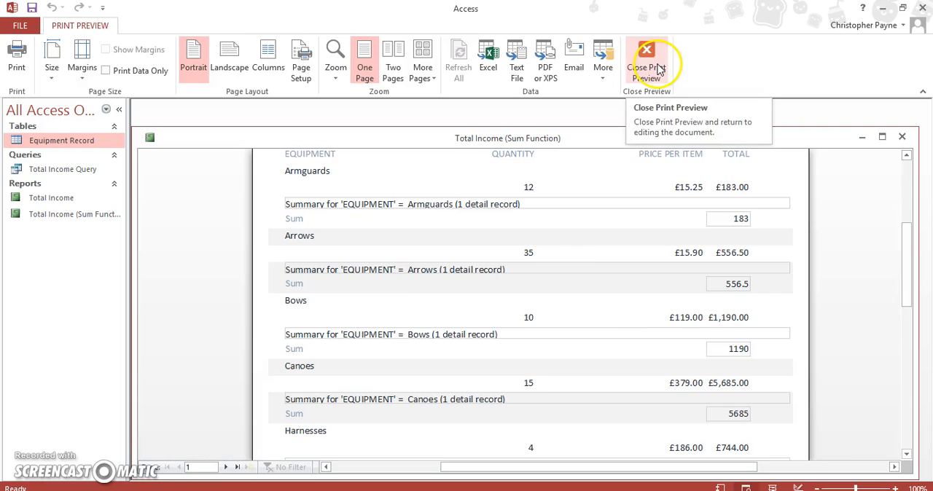
Leave Print Preview to show the report in Design View with its Sum and Grand Total footers.
{"action": "left_click", "coordinate": [647, 59]}
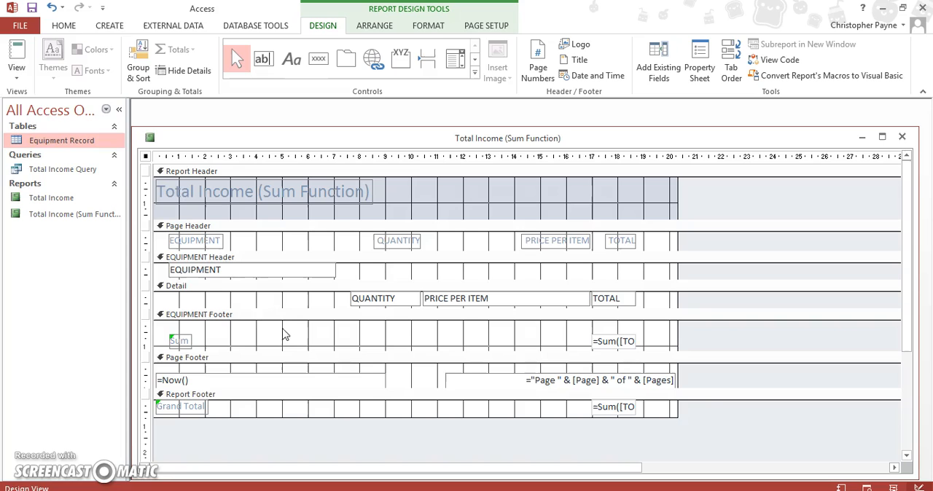
Delete the Sum labels in the EQUIPMENT Footer and check the report down to the Grand Total 205469.1.
{"action": "left_click", "coordinate": [16, 62]}
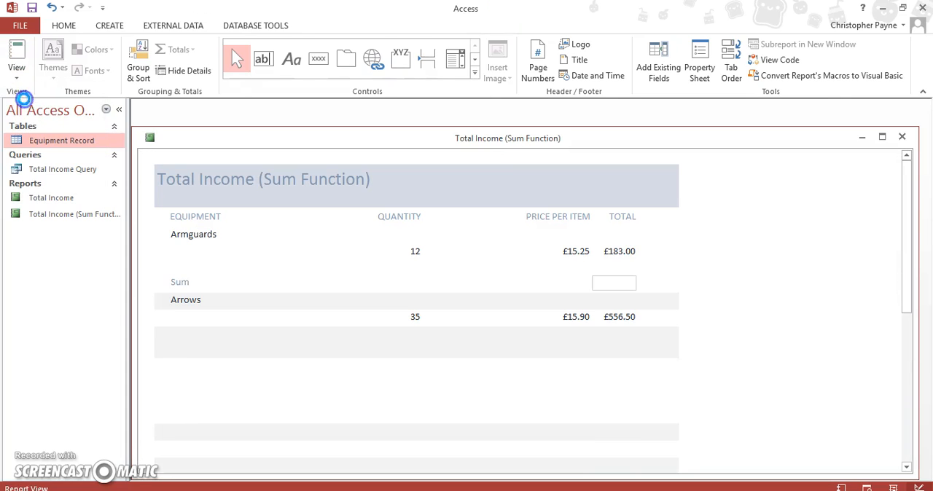
{"action": "left_click", "coordinate": [64, 25]}
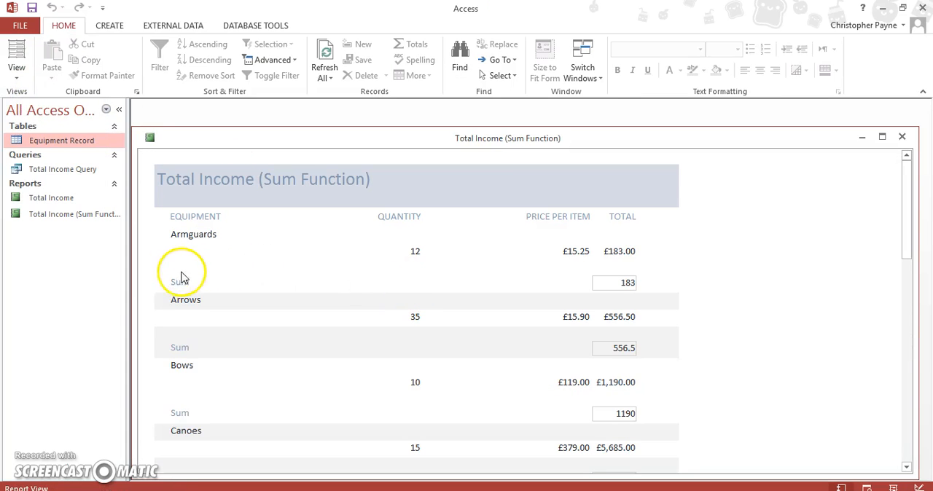
{"action": "left_click", "coordinate": [182, 279]}
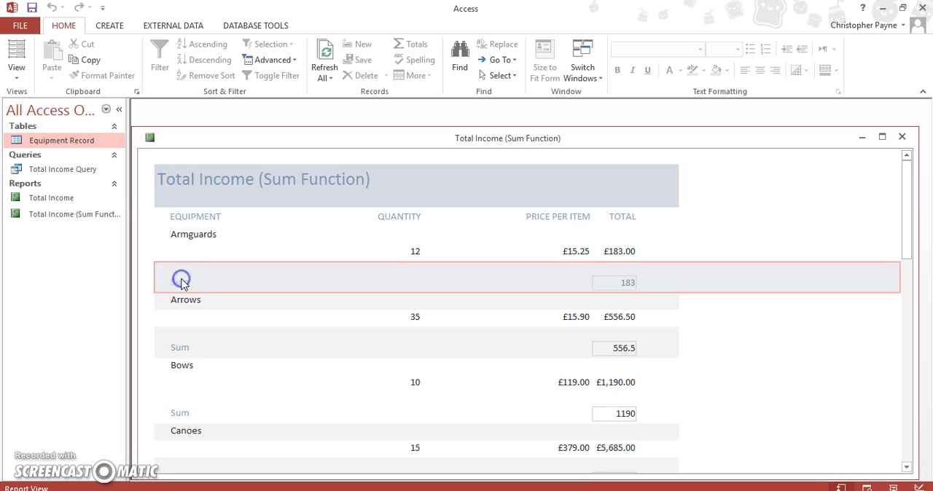
{"action": "left_click", "coordinate": [16, 59]}
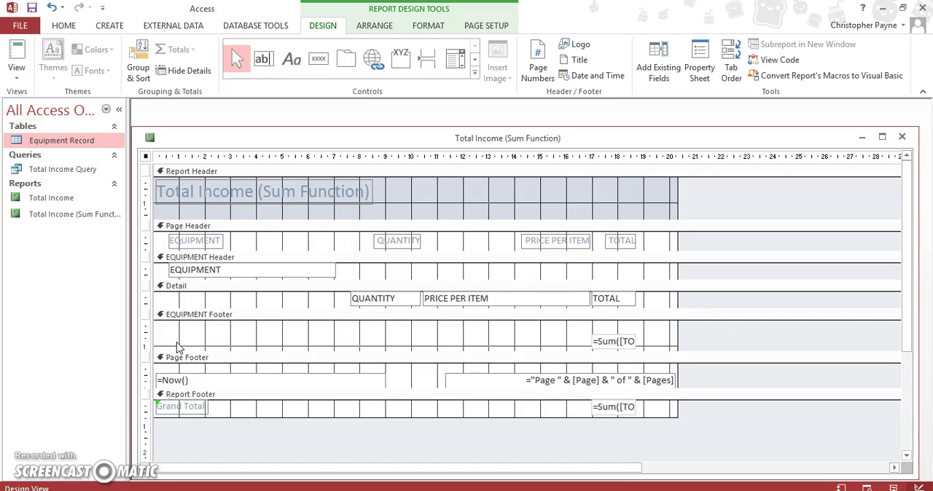
{"action": "mouse_move", "coordinate": [16, 59]}
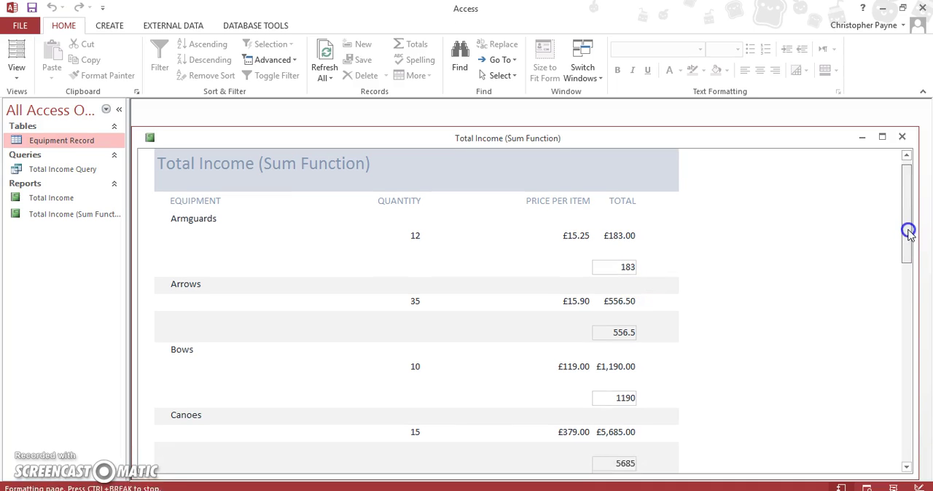
{"action": "scroll", "scroll_direction": "down", "scroll_amount": 3}
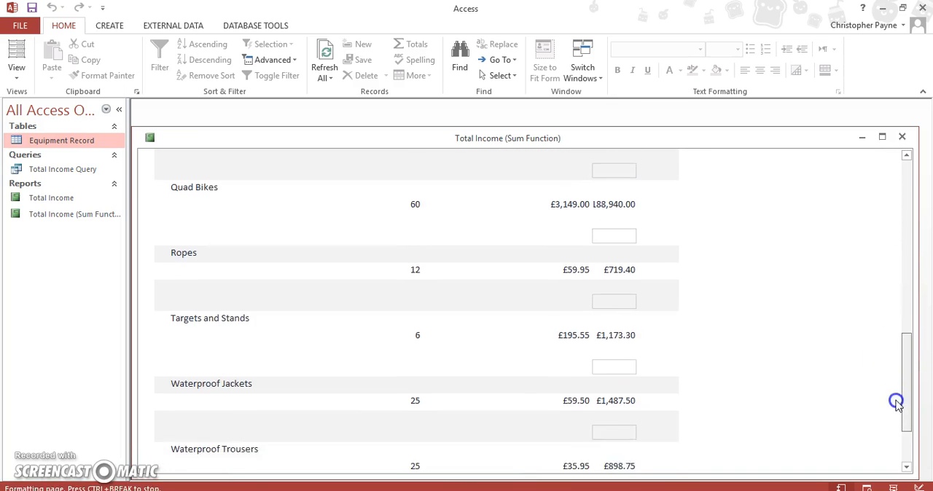
{"action": "scroll", "scroll_direction": "down", "scroll_amount": 3}
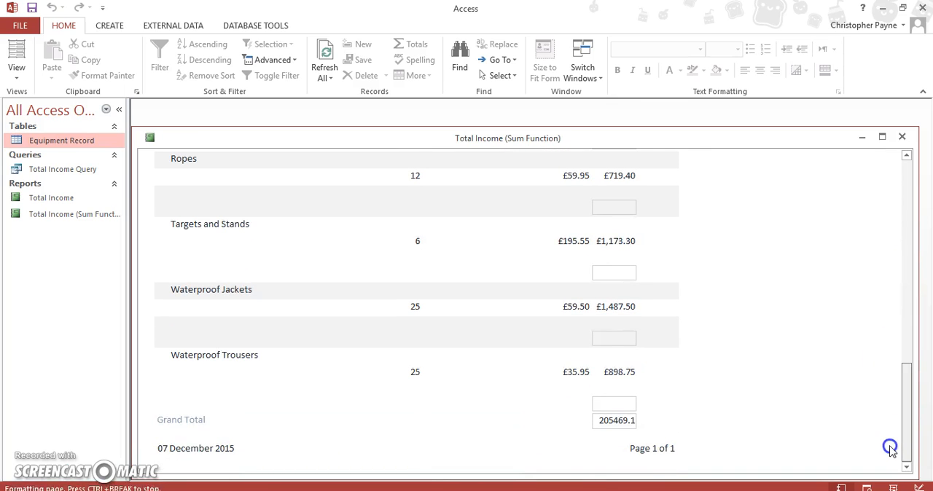
Remove the =Sum([TOTAL]) box from the EQUIPMENT Footer, leaving only the Grand Total 205469.1.
{"action": "left_click", "coordinate": [16, 58]}
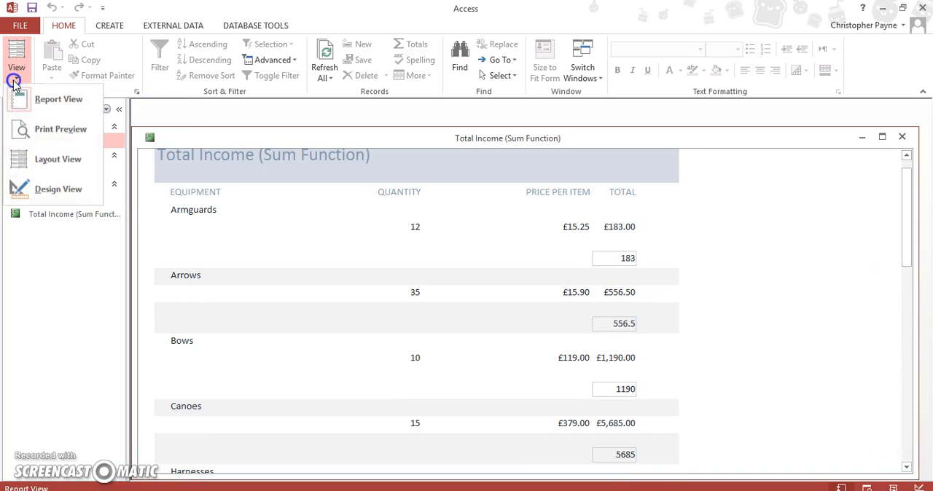
{"action": "left_click", "coordinate": [57, 189]}
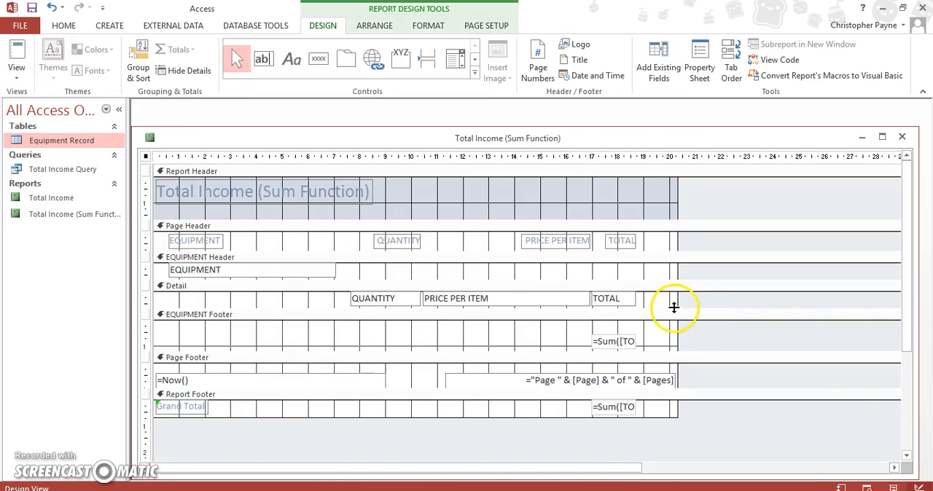
{"action": "mouse_move", "coordinate": [625, 335]}
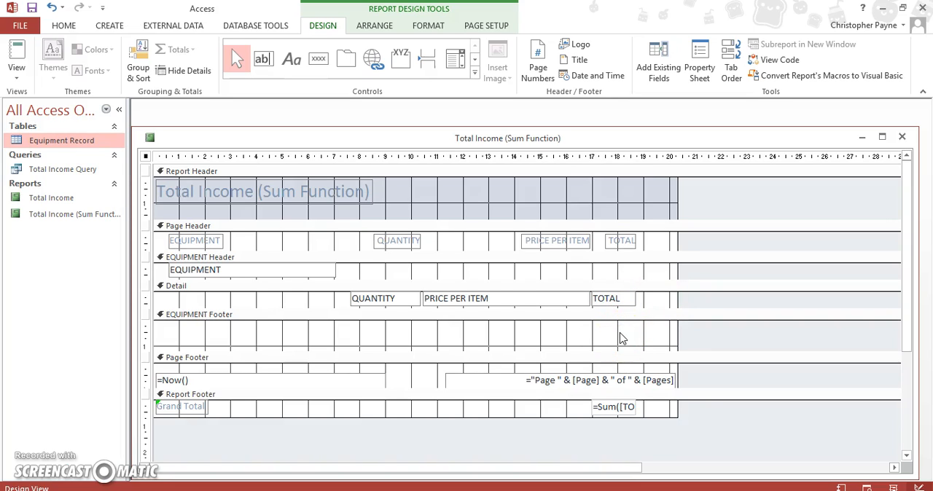
{"action": "mouse_move", "coordinate": [126, 144]}
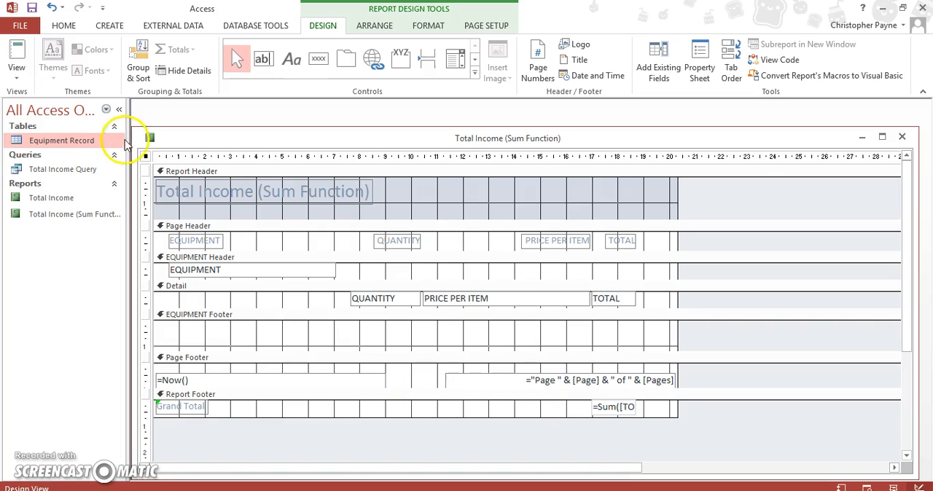
{"action": "left_click", "coordinate": [16, 67]}
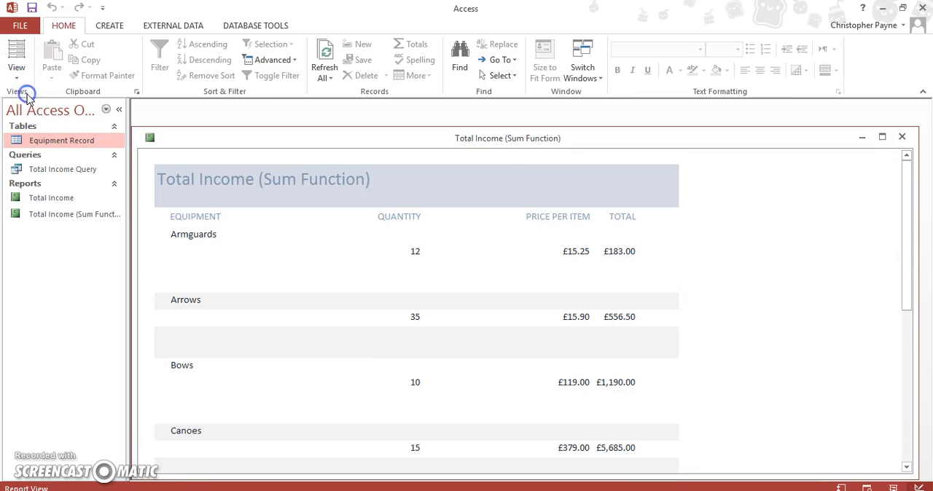
{"action": "mouse_move", "coordinate": [915, 204]}
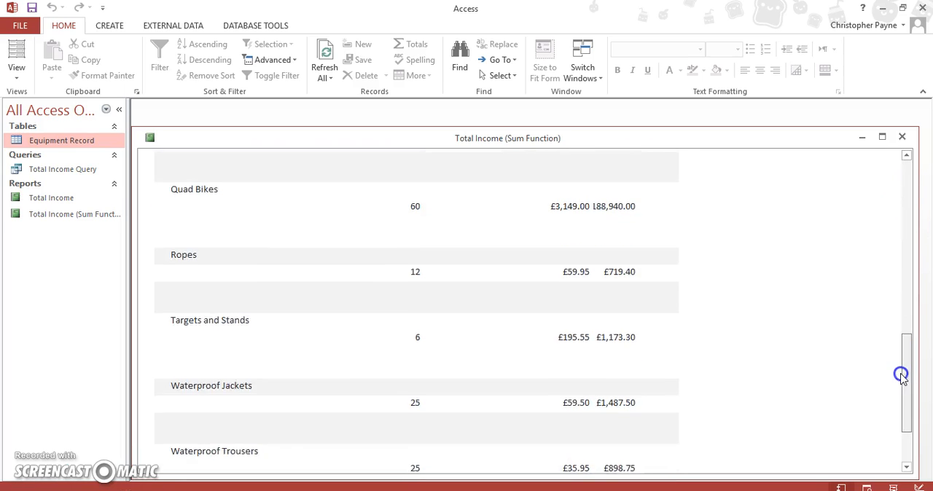
{"action": "scroll", "scroll_direction": "down", "scroll_amount": 3}
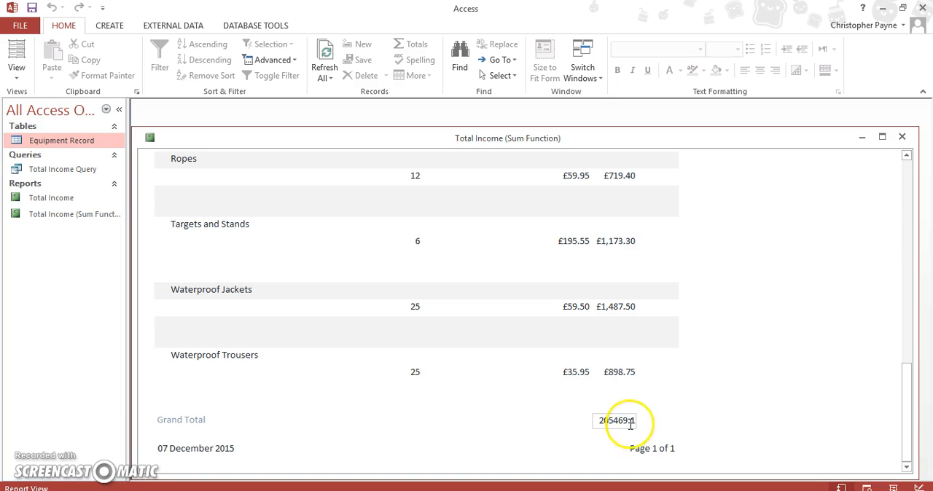
{"action": "left_click", "coordinate": [16, 59]}
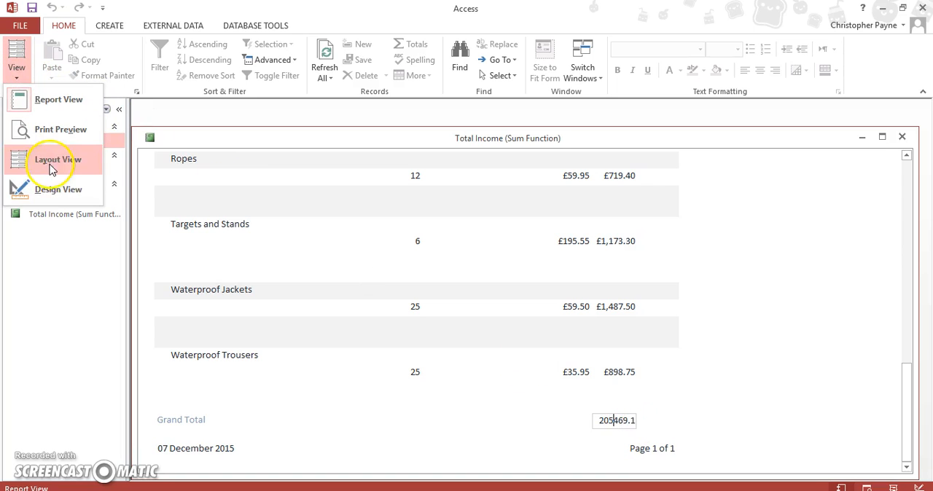
Set the Report Footer =Sum([TOTAL]) Grand Total box's Format property to Currency.
{"action": "left_click", "coordinate": [48, 189]}
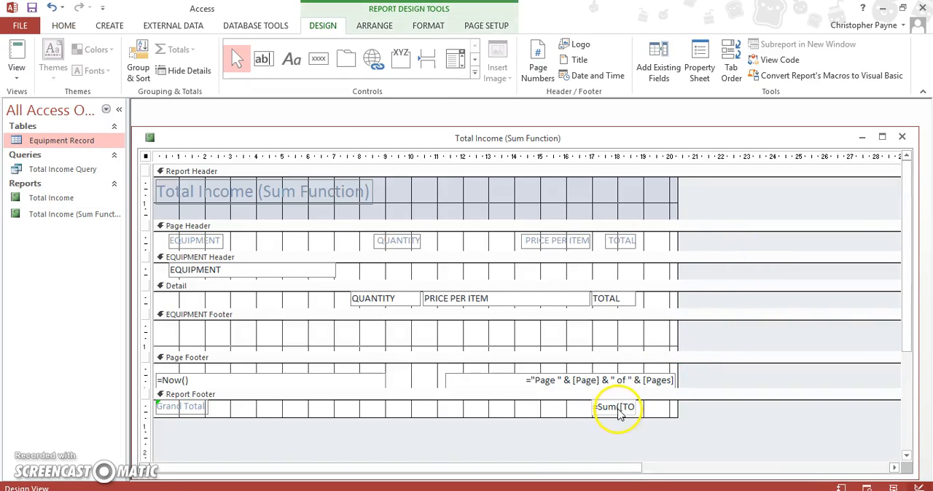
{"action": "left_click", "coordinate": [618, 407]}
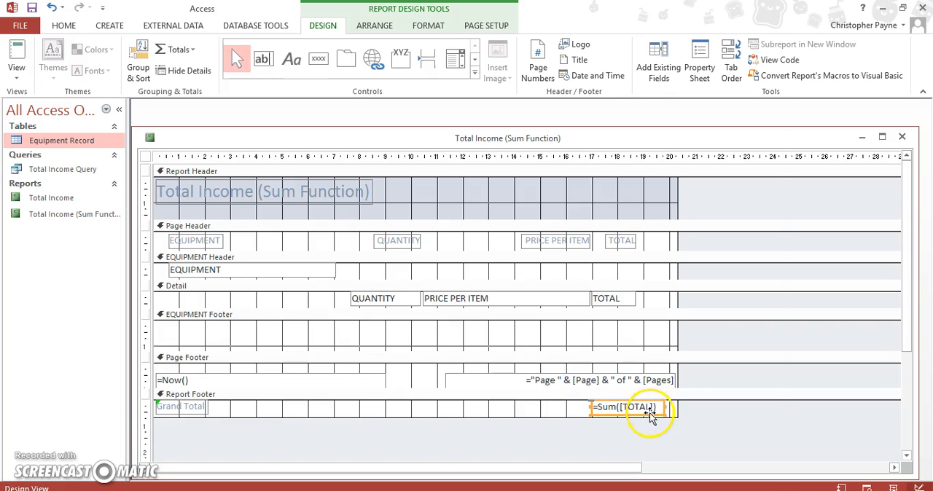
{"action": "right_click", "coordinate": [625, 407]}
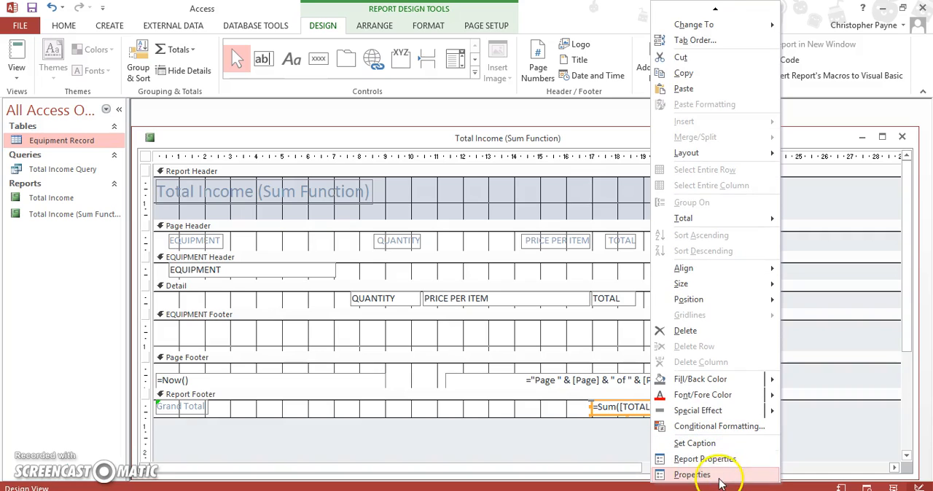
{"action": "left_click", "coordinate": [691, 475]}
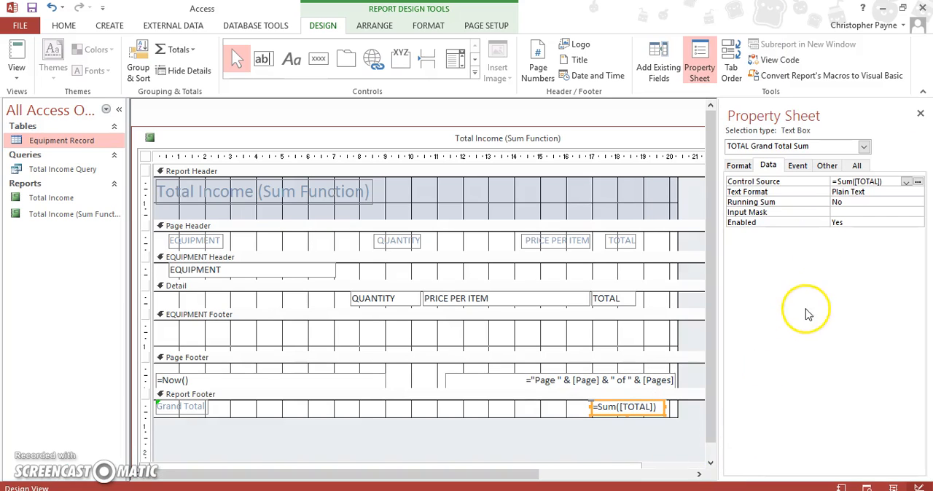
{"action": "mouse_move", "coordinate": [762, 178]}
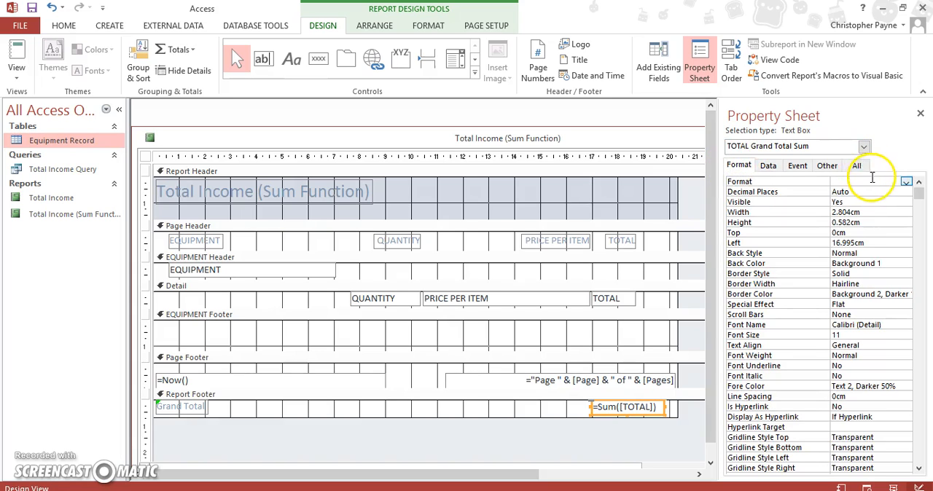
{"action": "left_click", "coordinate": [906, 181]}
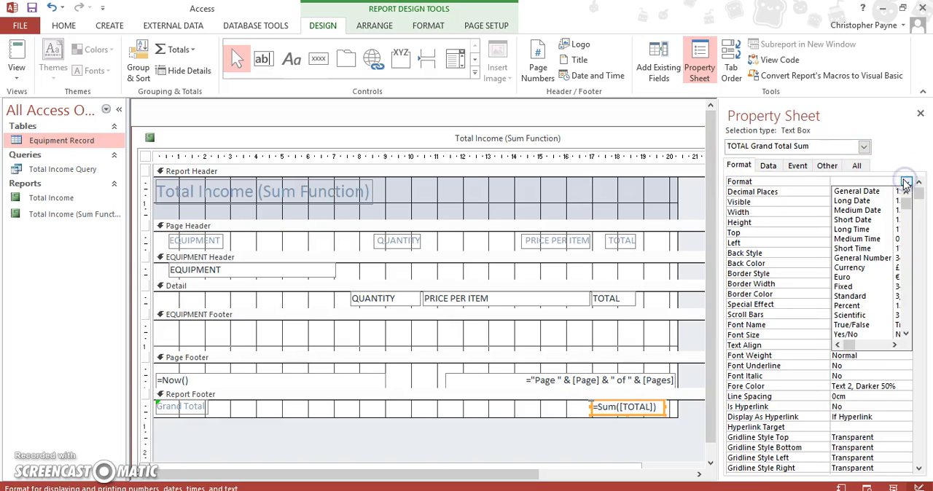
{"action": "left_click", "coordinate": [849, 267]}
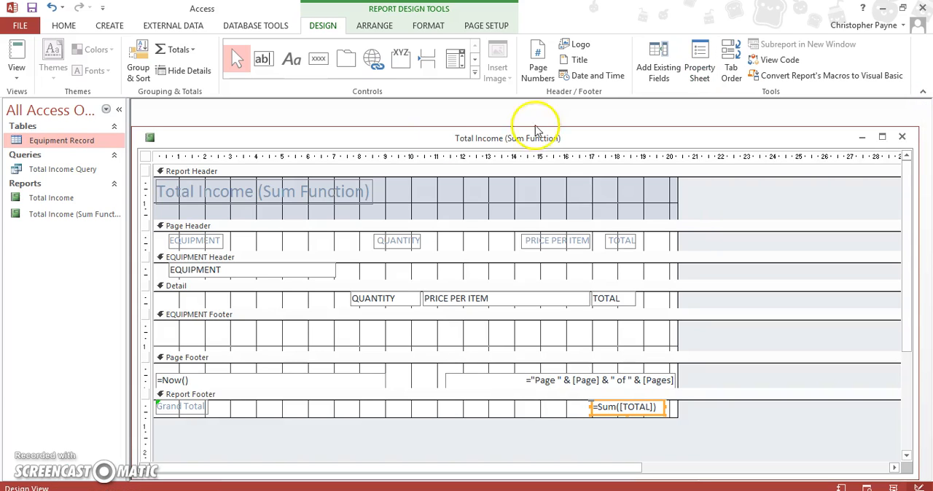
Review the report in Report View with the Grand Total shown as £205,469.10.
{"action": "left_click", "coordinate": [16, 58]}
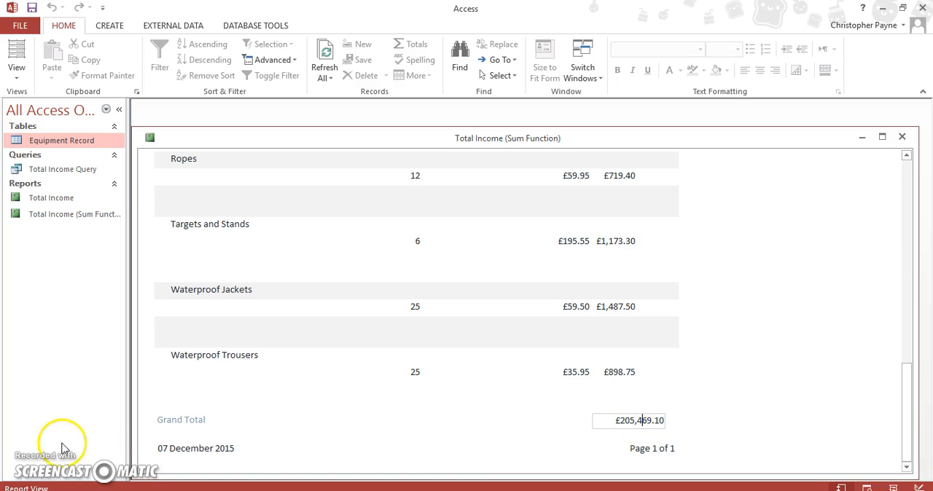
{"action": "mouse_move", "coordinate": [57, 454]}
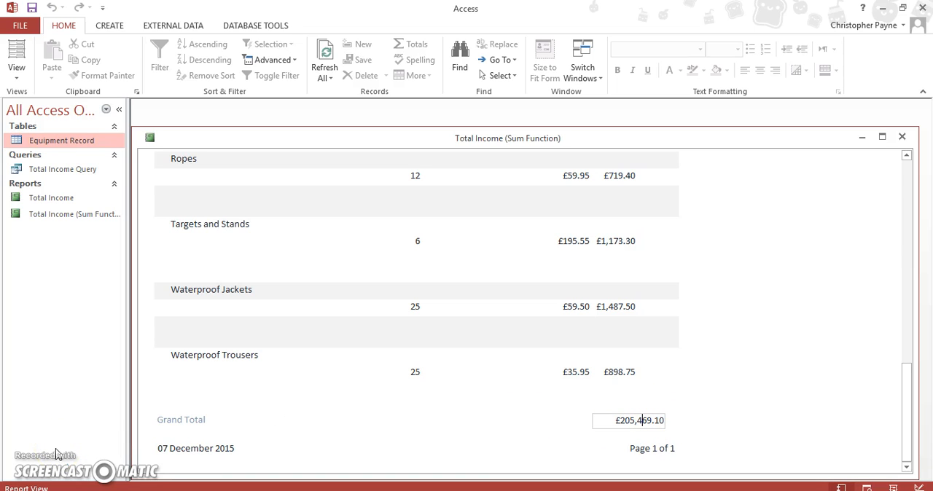